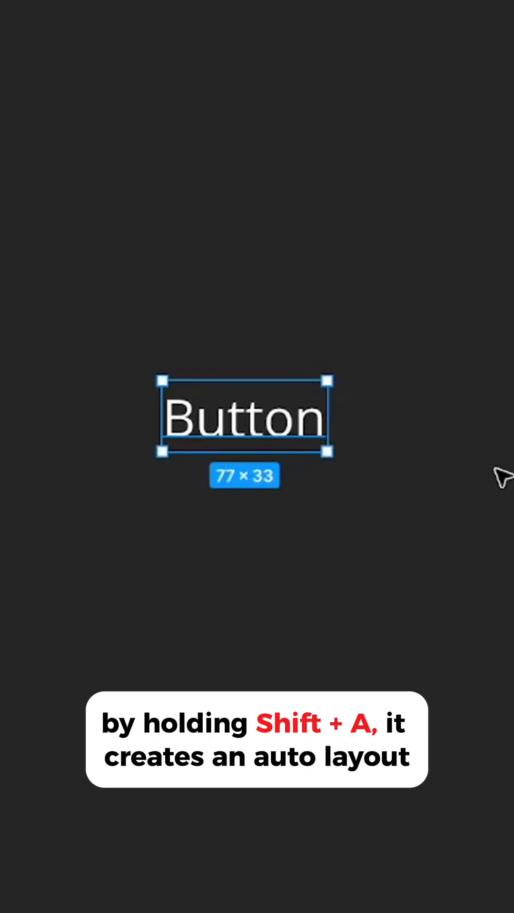
Wrap the Button text in an auto-layout frame, Frame 1, using Shift+A
{"action": "key", "text": "shift+a"}
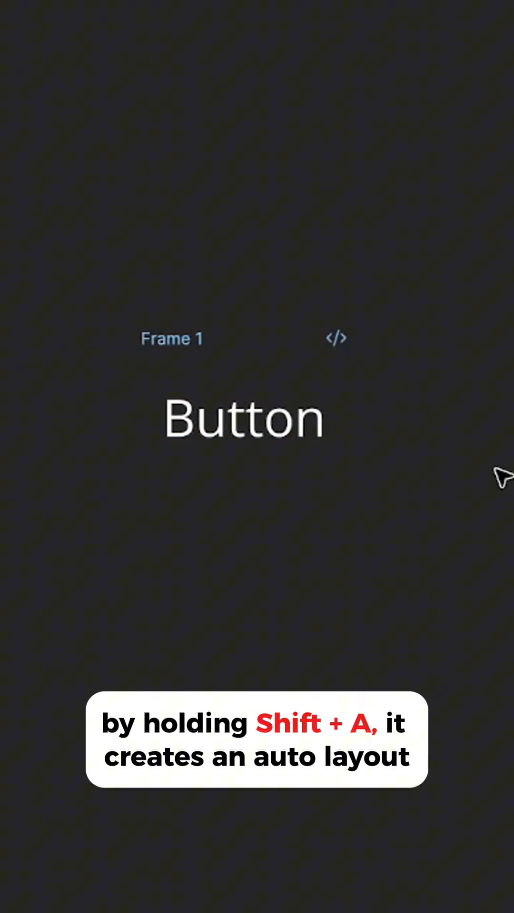
{"action": "key", "text": "shift+a"}
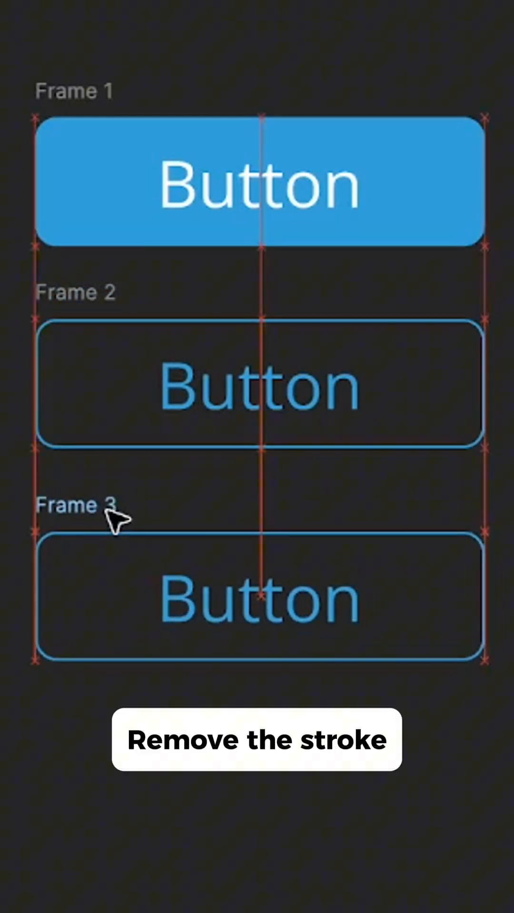
Select the bottom outlined button, Frame 3, on the canvas
{"action": "left_click", "coordinate": [259, 594]}
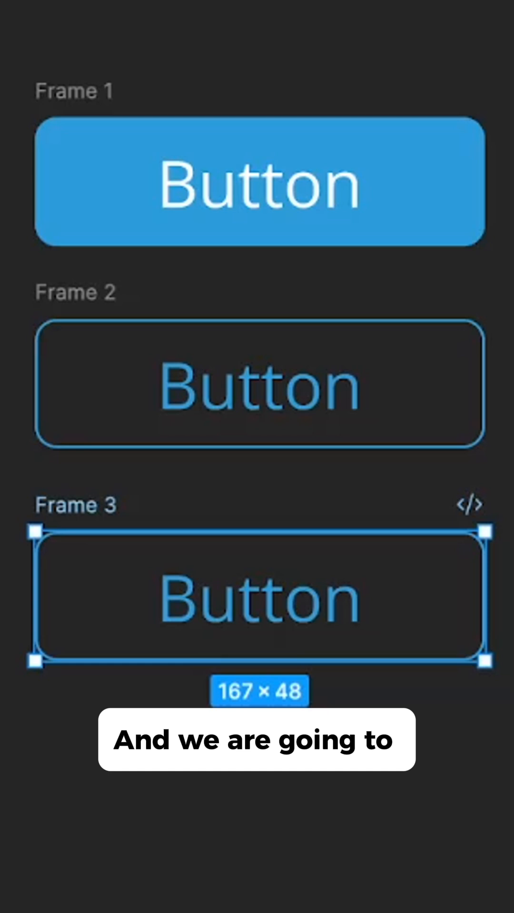